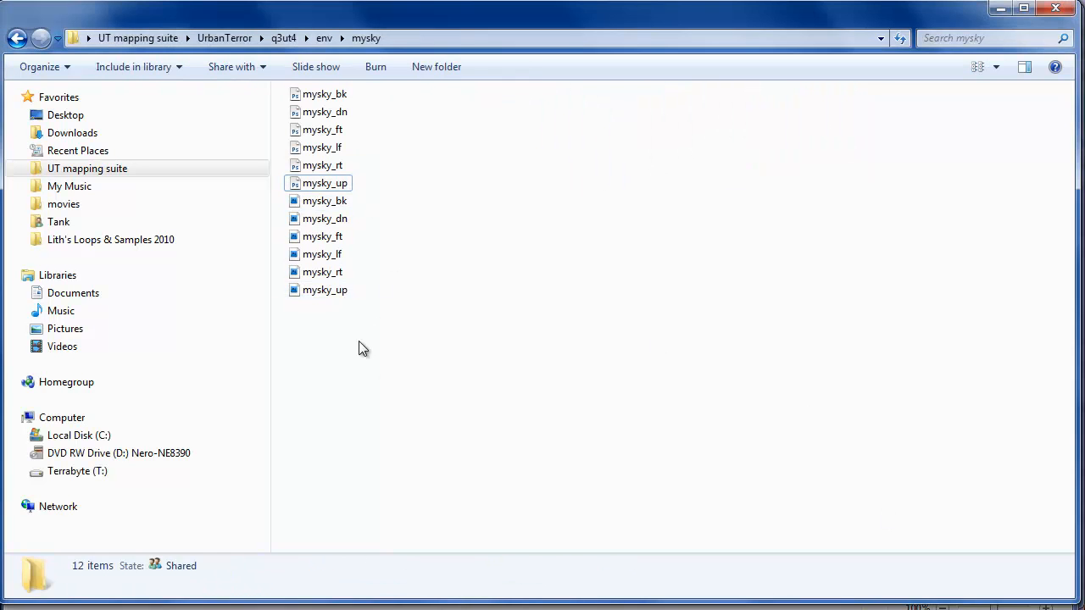
Step: Open the mysky.shader file from the mysky folder for editing in WordPad
{"action": "left_click", "coordinate": [325, 95]}
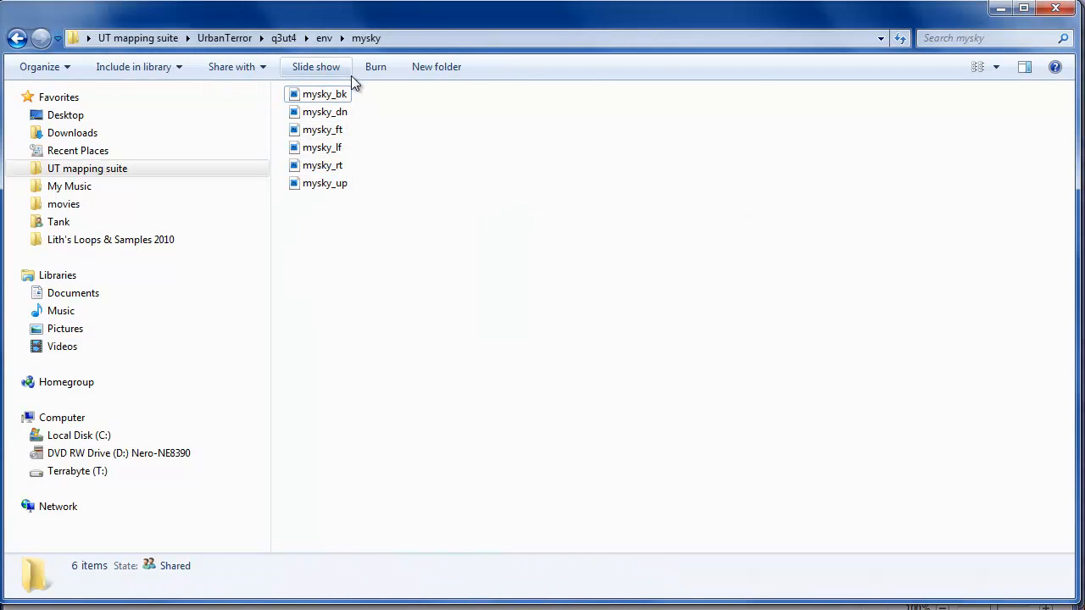
{"action": "mouse_move", "coordinate": [186, 128]}
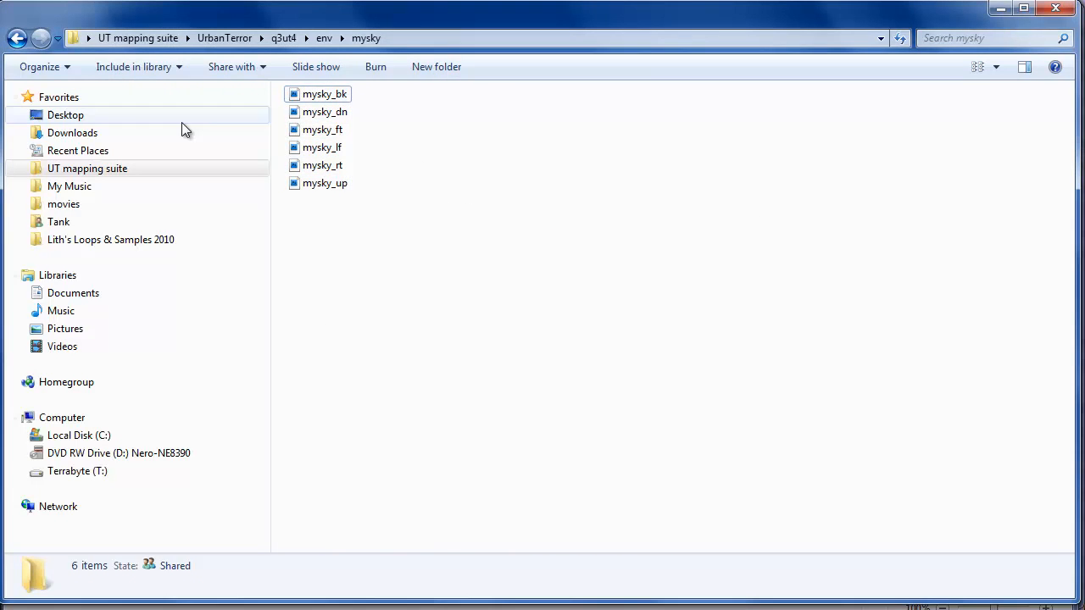
{"action": "double_click", "coordinate": [326, 95]}
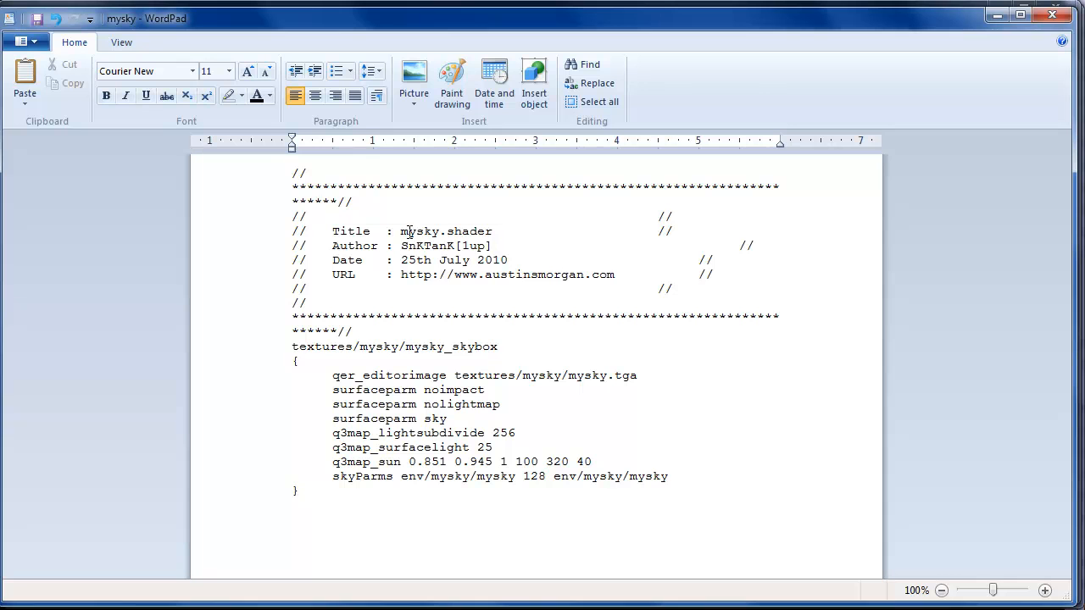
{"action": "mouse_move", "coordinate": [336, 341]}
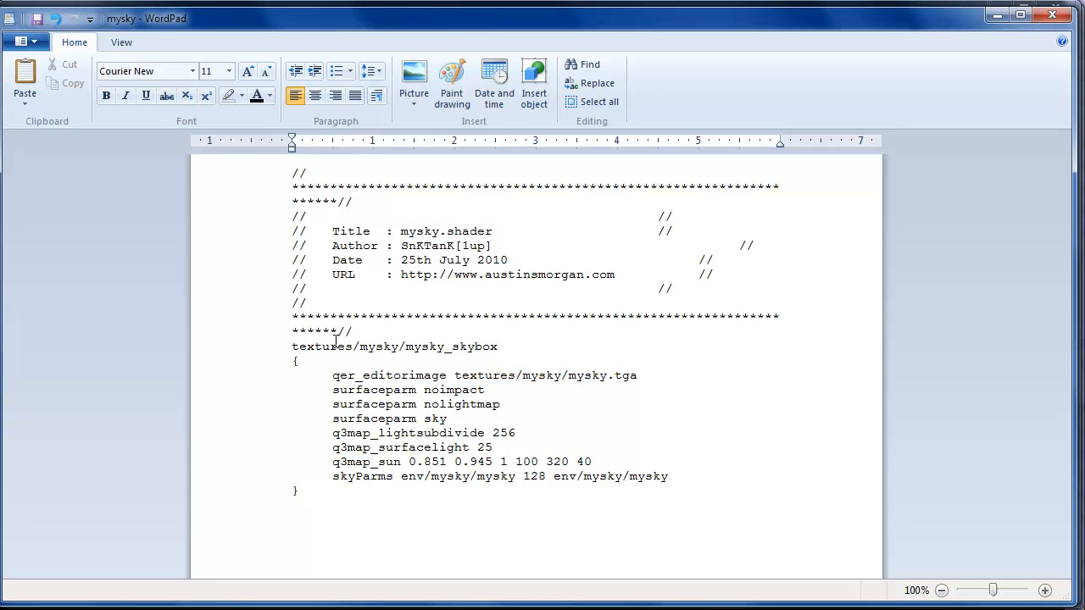
{"action": "double_click", "coordinate": [376, 346]}
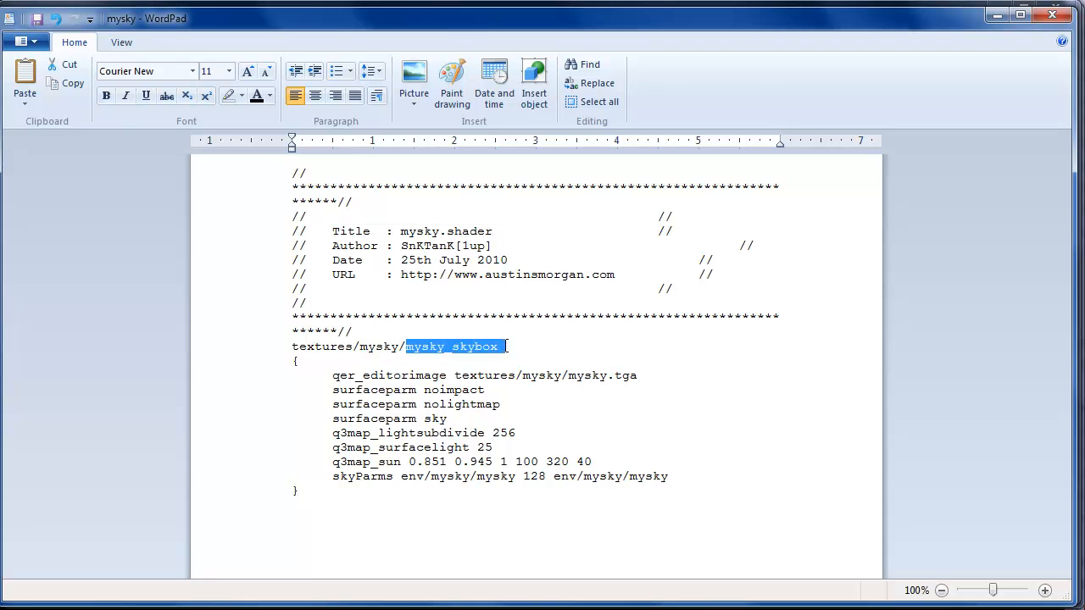
{"action": "left_click", "coordinate": [464, 346]}
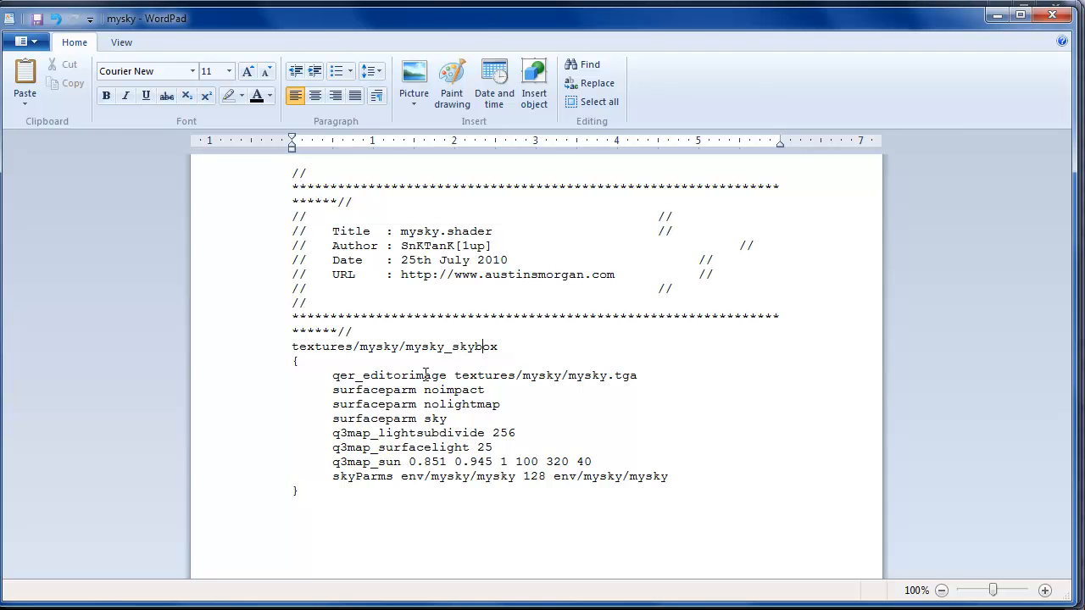
{"action": "double_click", "coordinate": [390, 375]}
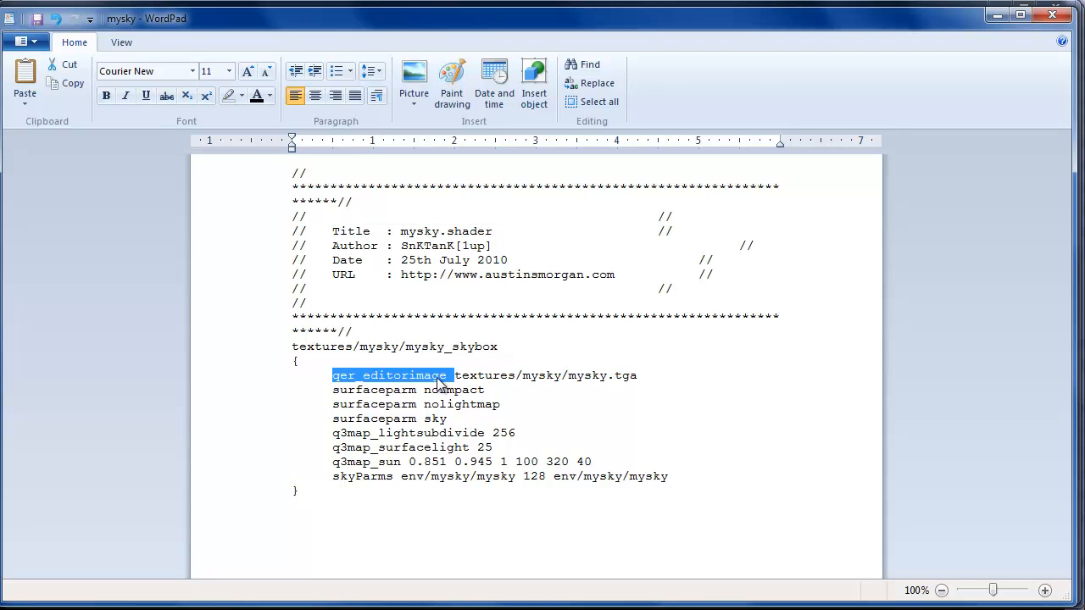
{"action": "left_click", "coordinate": [483, 378]}
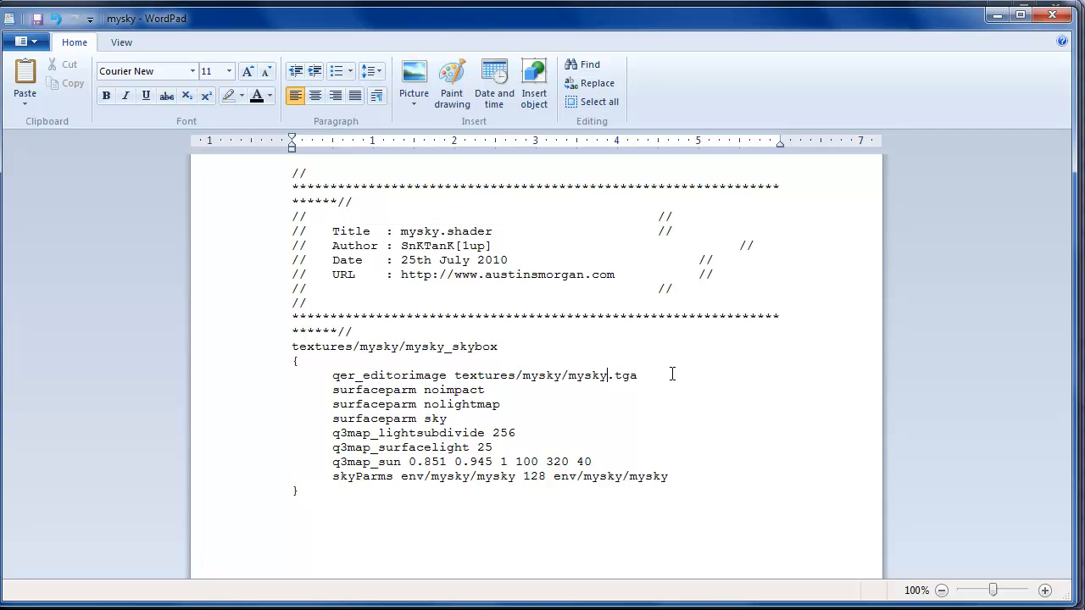
Step: Change the qer_editorimage path to textures/mysky/mysky_skybox.jpeg
{"action": "type", "text": "_sky"}
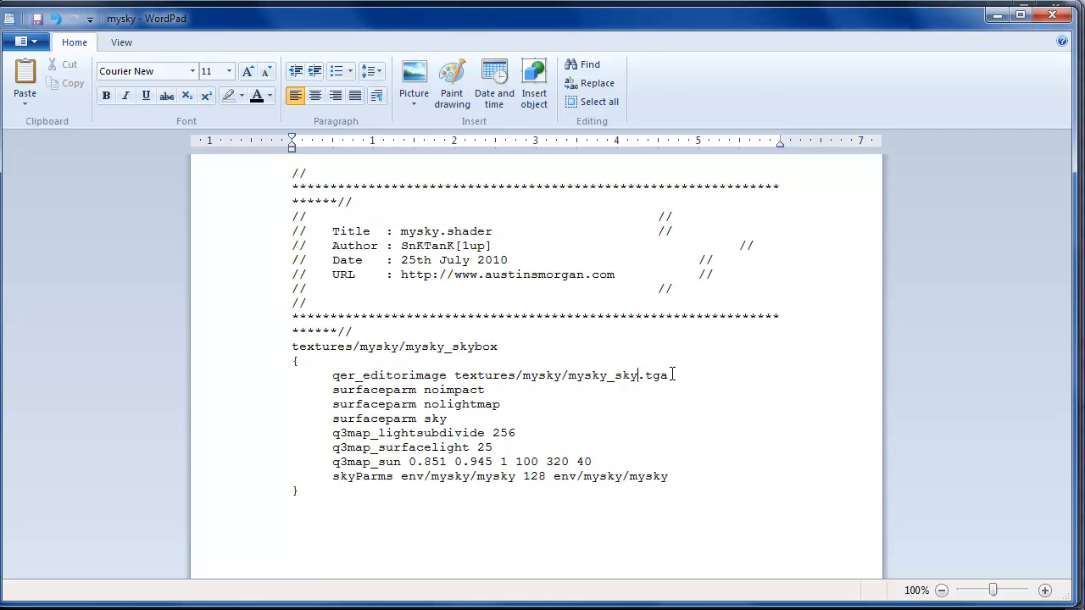
{"action": "double_click", "coordinate": [678, 376]}
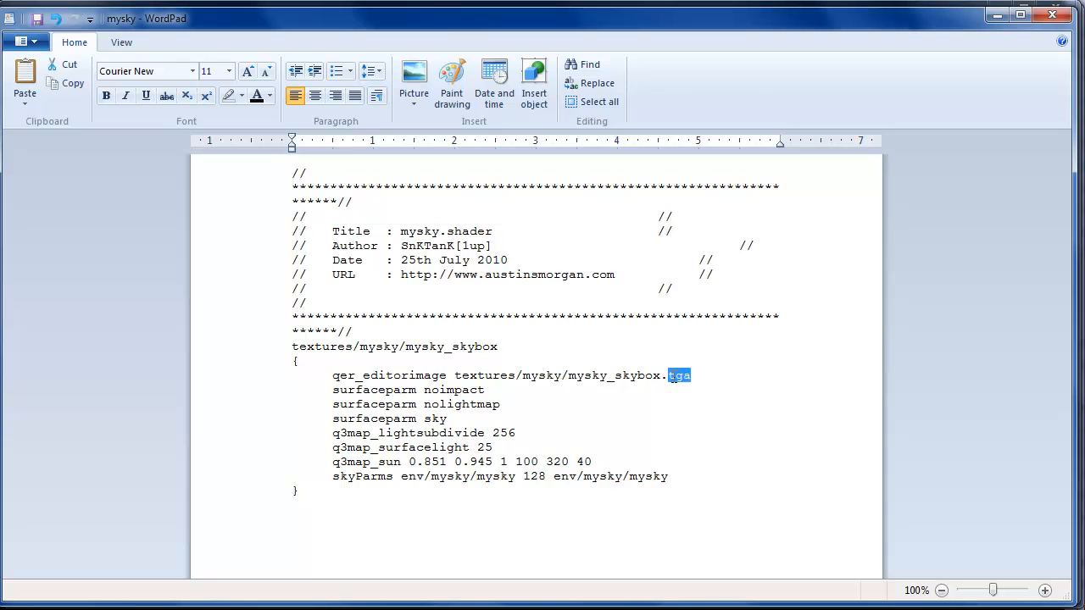
{"action": "type", "text": "jpeg"}
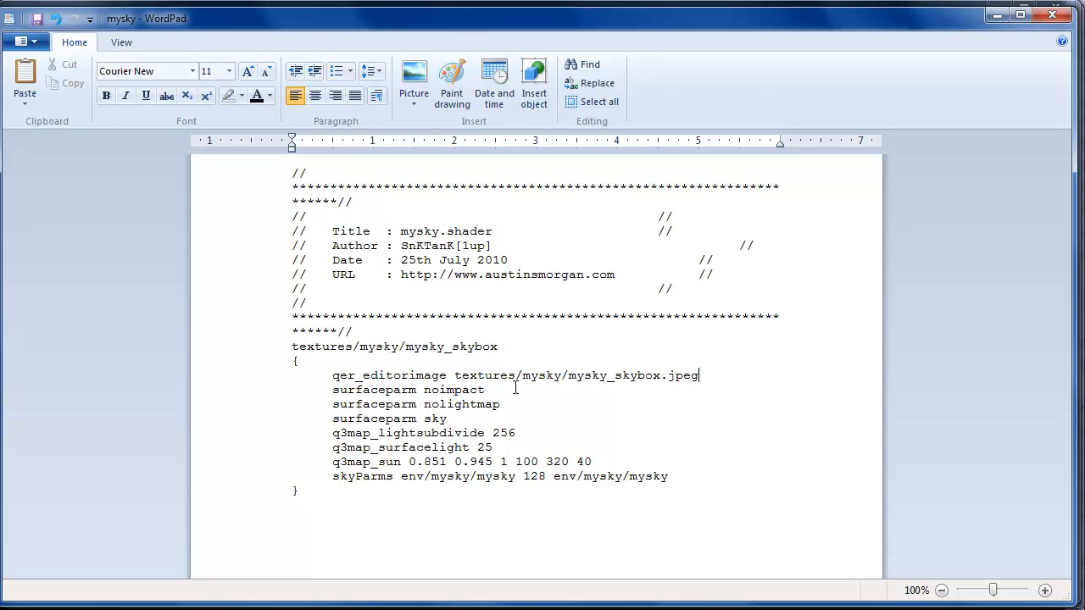
{"action": "mouse_move", "coordinate": [512, 450]}
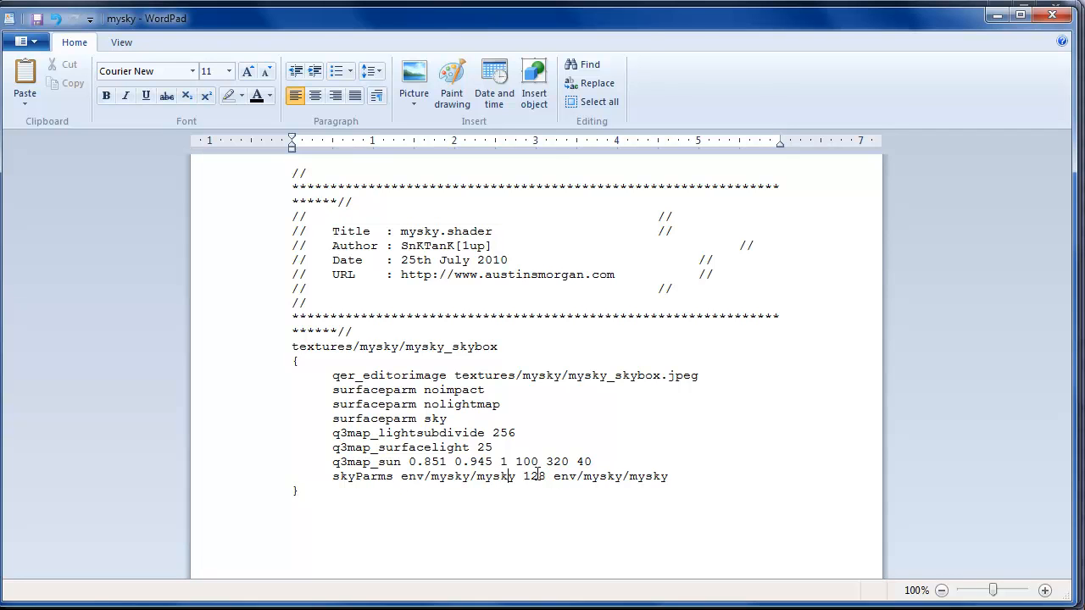
{"action": "mouse_move", "coordinate": [597, 475]}
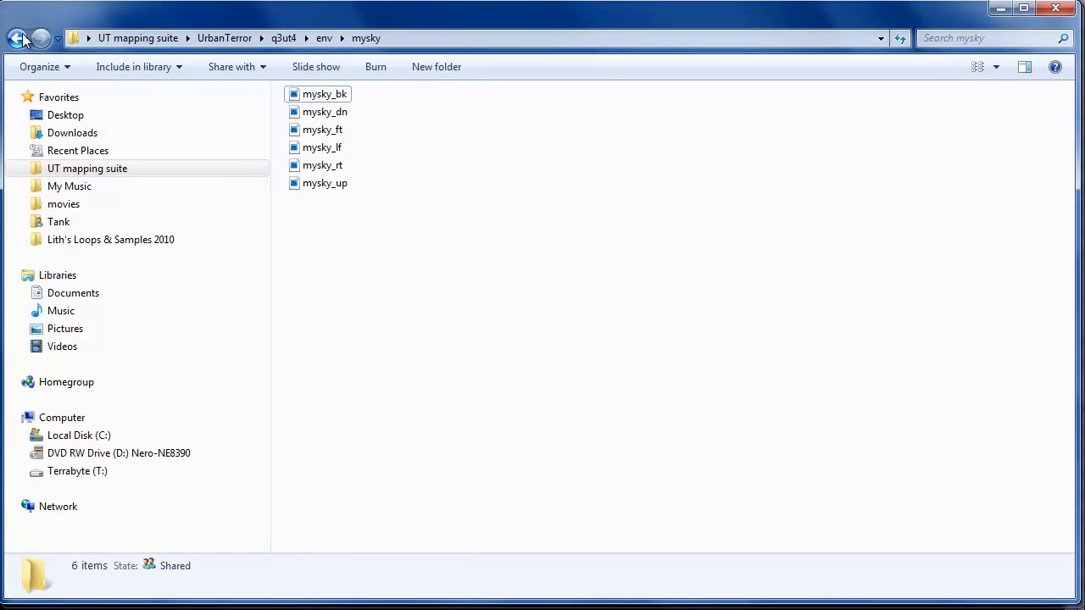
Step: Open the shaderlist file from the q3ut4 scripts folder in Notepad
{"action": "left_click", "coordinate": [17, 37]}
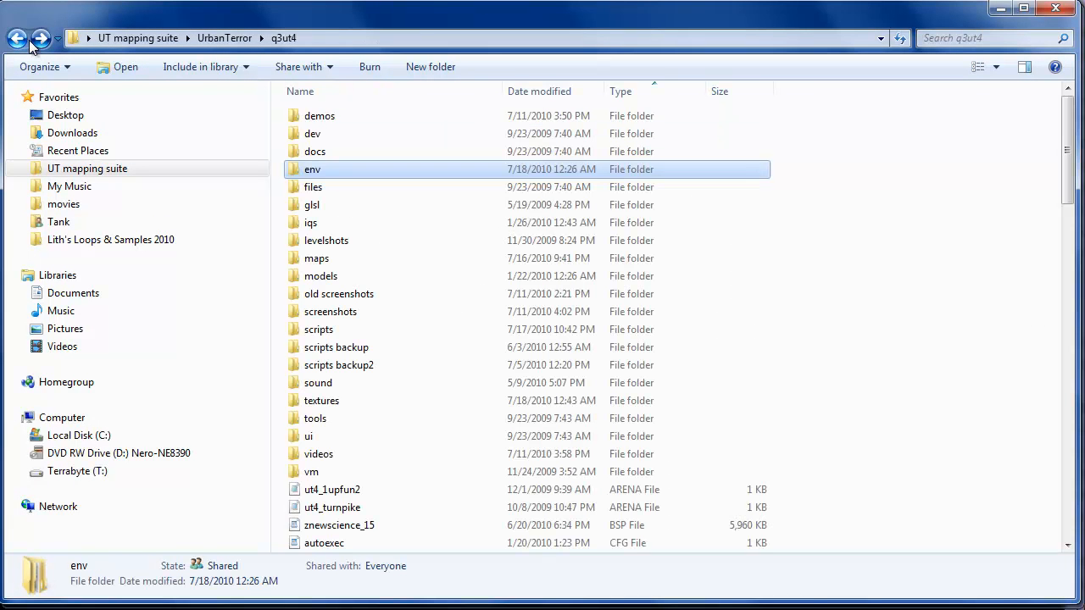
{"action": "double_click", "coordinate": [318, 329]}
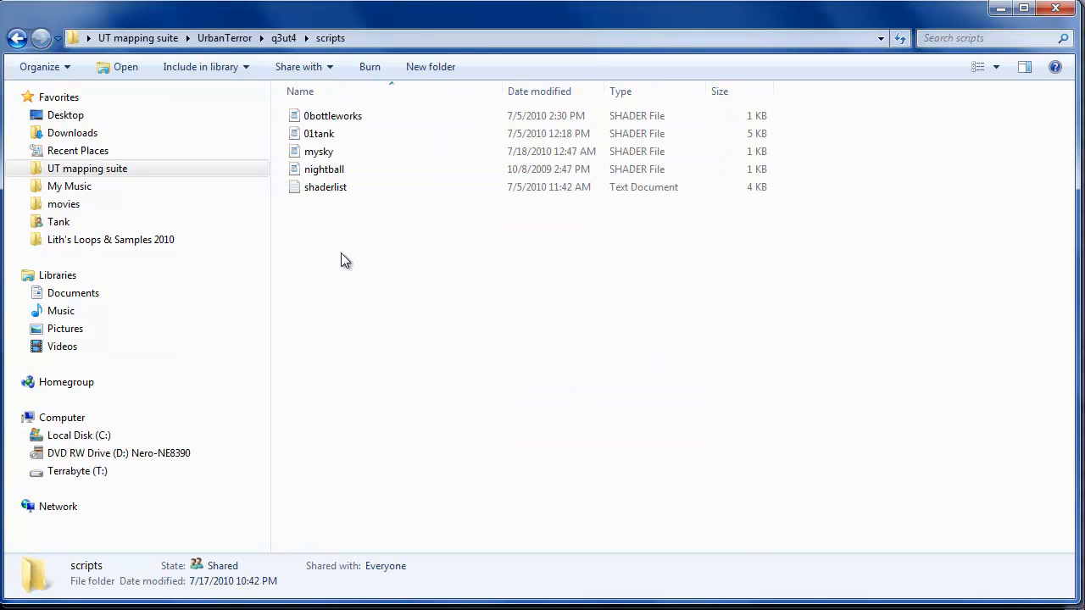
{"action": "left_click", "coordinate": [319, 151]}
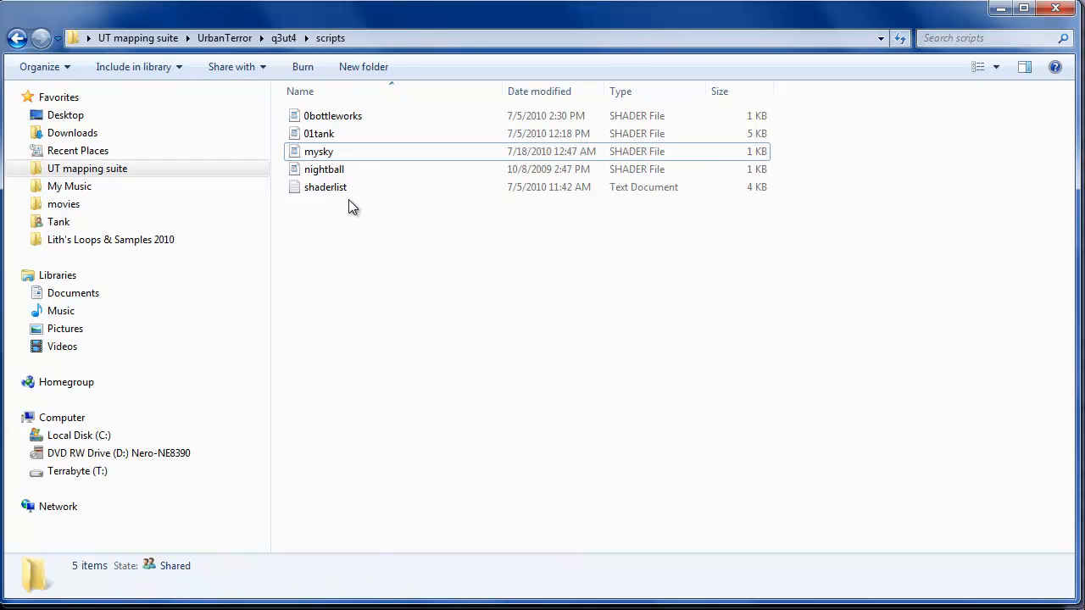
{"action": "double_click", "coordinate": [325, 186]}
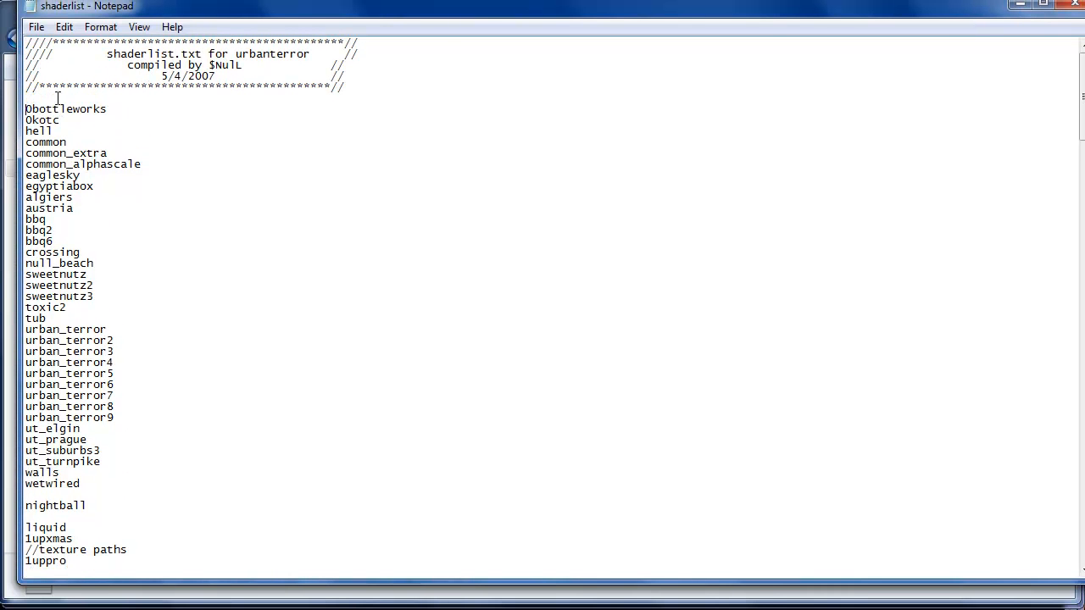
Step: Add a mysky entry at the top of the shaderlist, below the header
{"action": "type", "text": "my"}
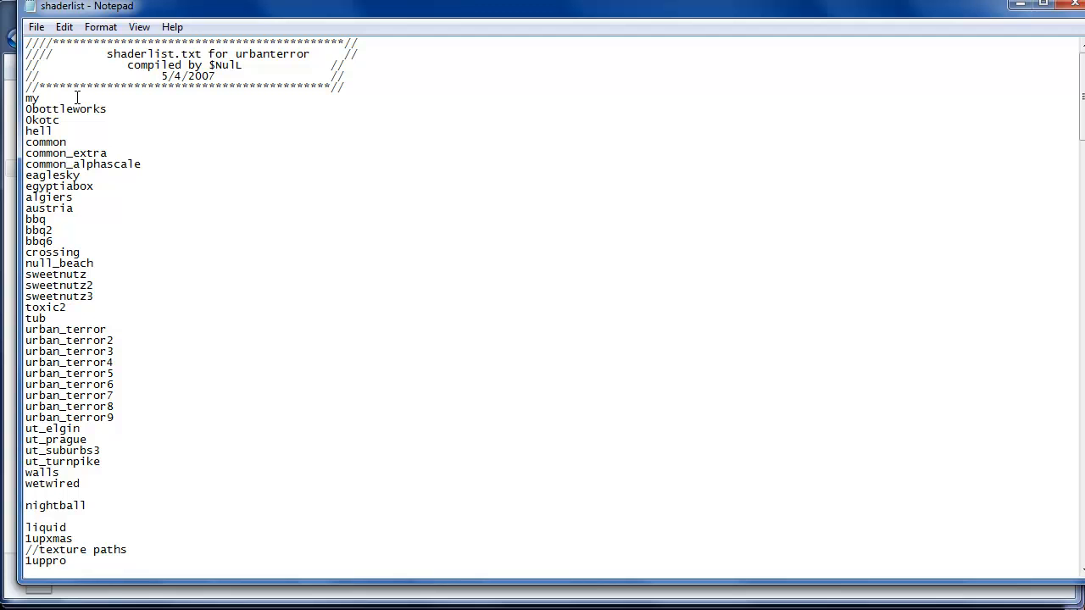
{"action": "left_click", "coordinate": [38, 27]}
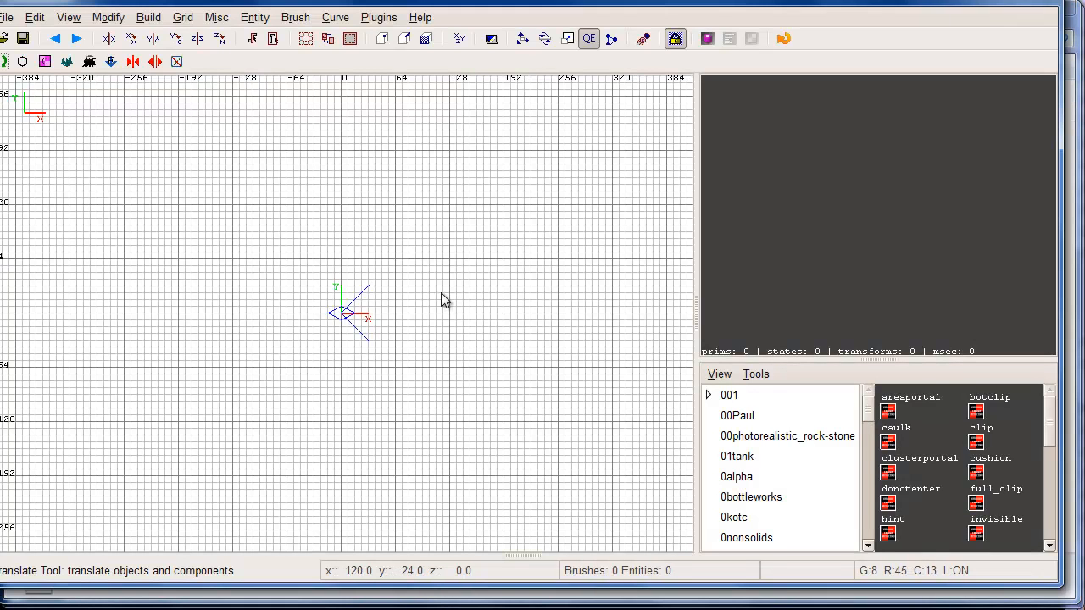
{"action": "mouse_move", "coordinate": [817, 427]}
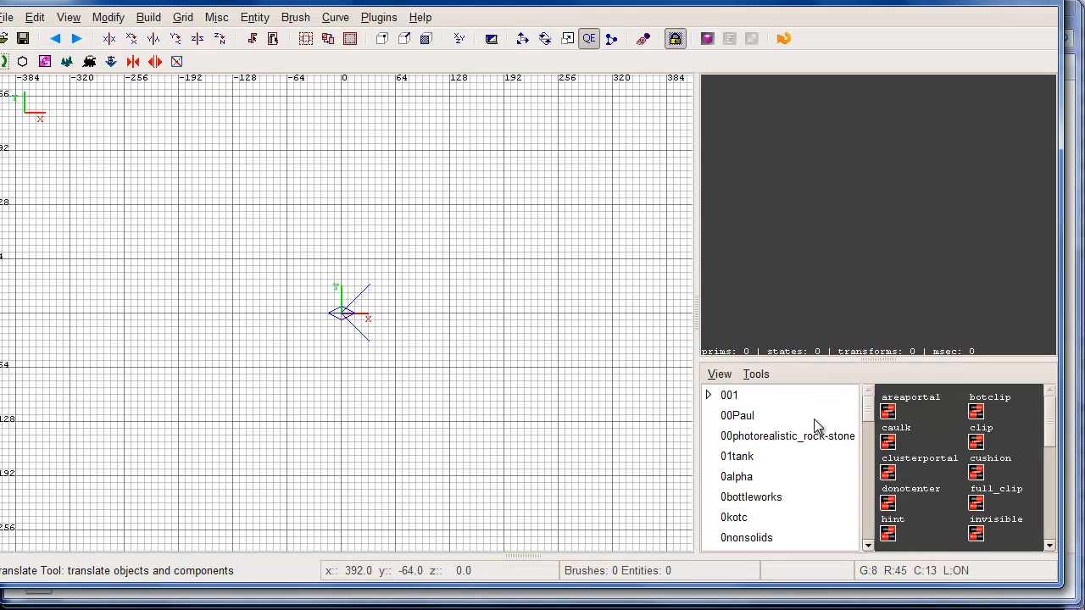
Step: Load the mysky texture set from the texture tree so mysky_skybox previews
{"action": "left_click", "coordinate": [756, 375]}
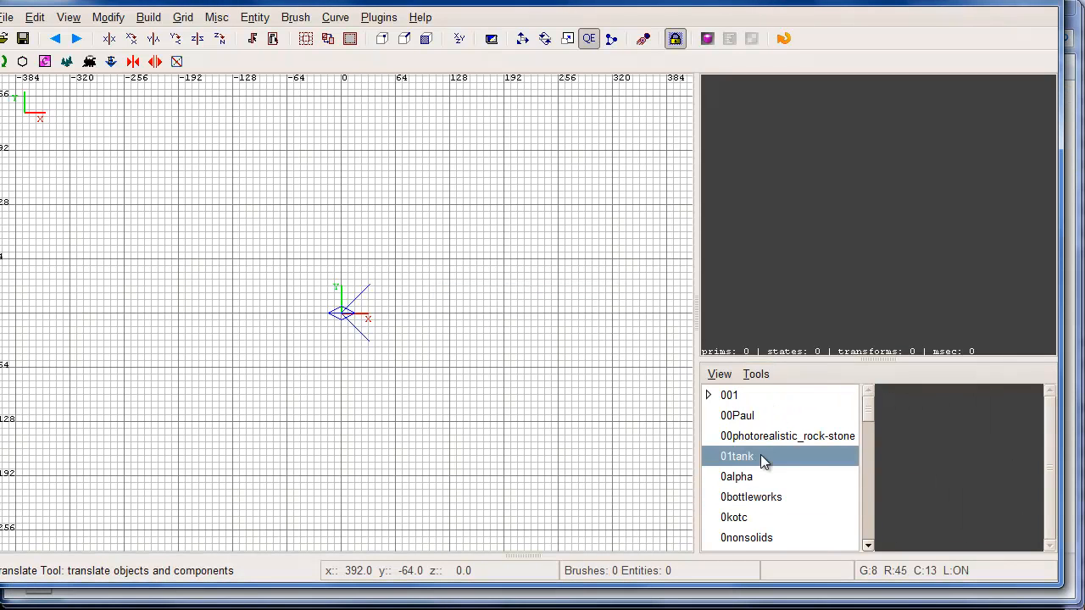
{"action": "scroll", "scroll_direction": "up", "scroll_amount": 3}
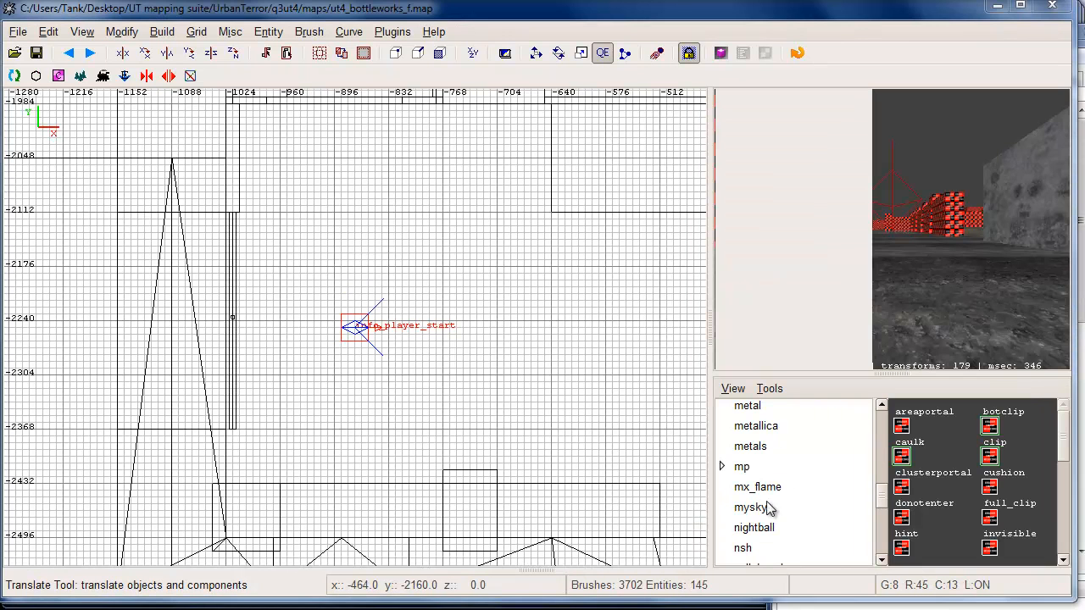
{"action": "left_click", "coordinate": [750, 507]}
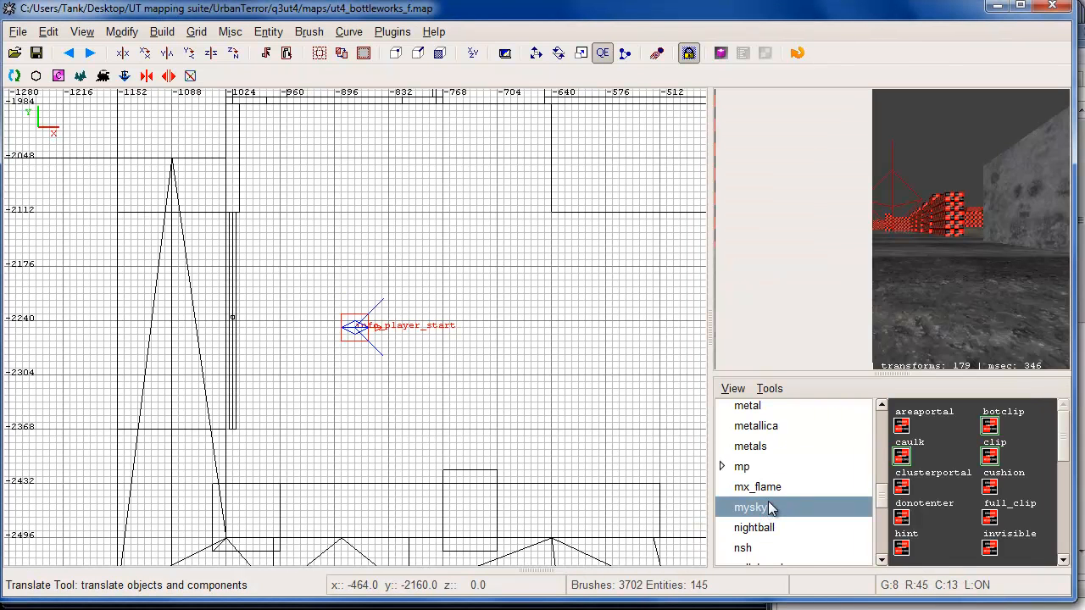
Step: Start a new empty map from the File menu
{"action": "left_click", "coordinate": [17, 31]}
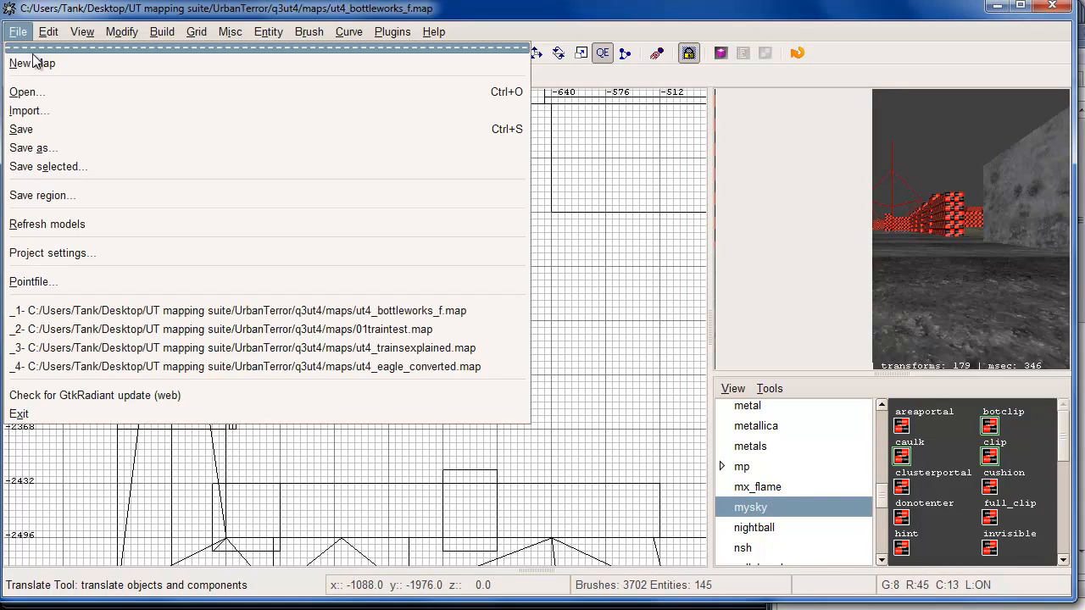
{"action": "left_click", "coordinate": [31, 62]}
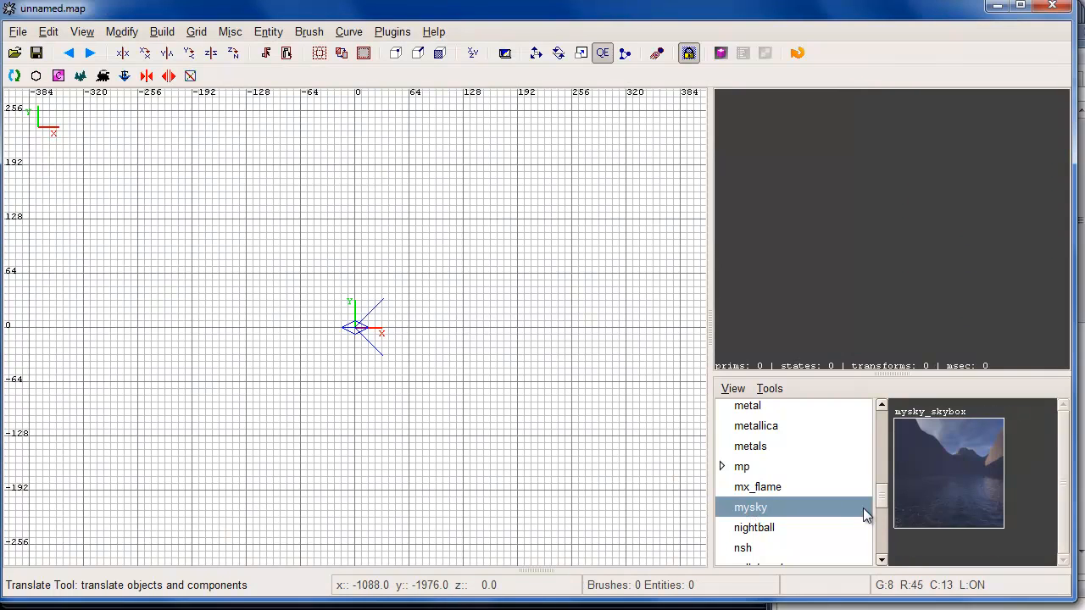
{"action": "mouse_move", "coordinate": [898, 539]}
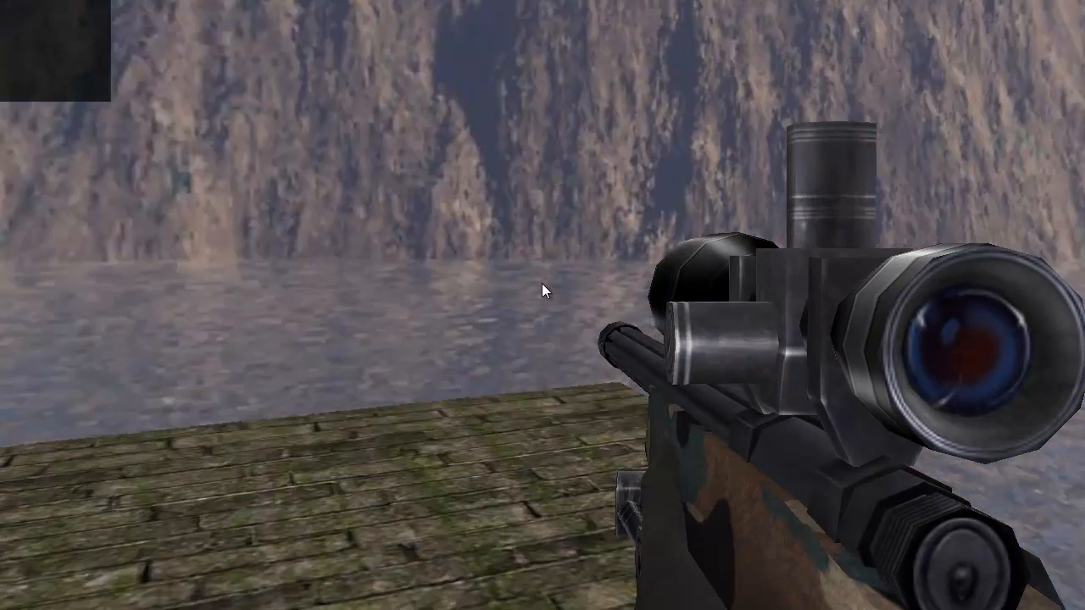
{"action": "mouse_move", "coordinate": [543, 291]}
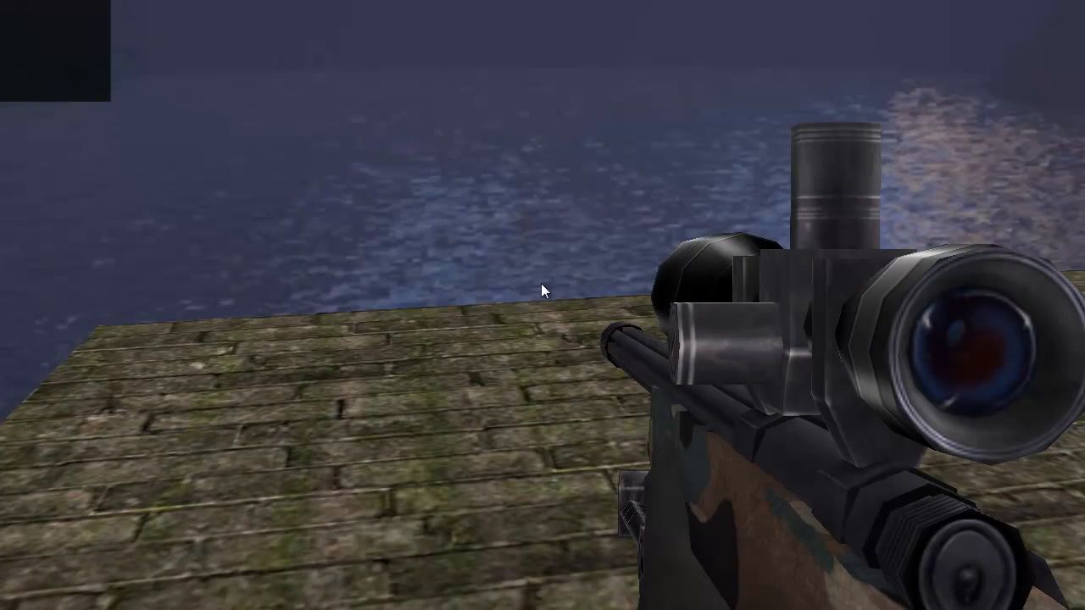
{"action": "mouse_move", "coordinate": [543, 292]}
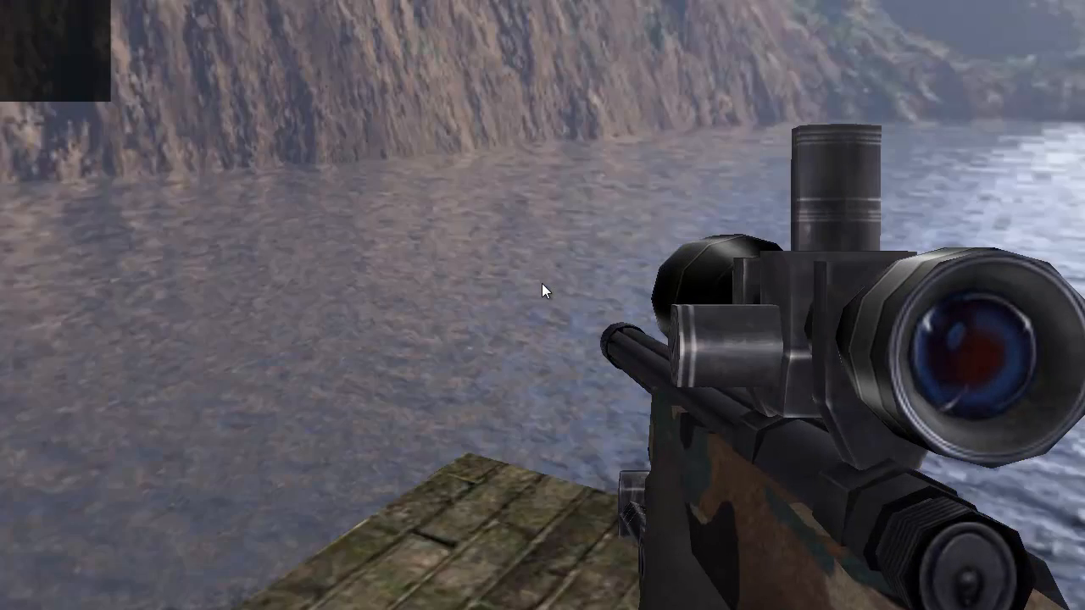
{"action": "mouse_move", "coordinate": [543, 291]}
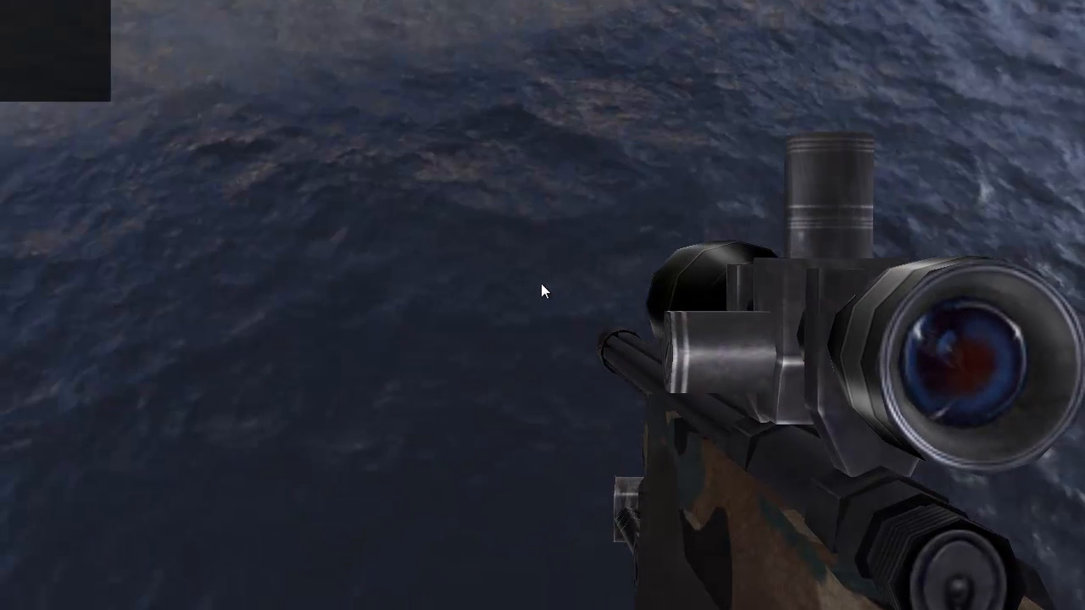